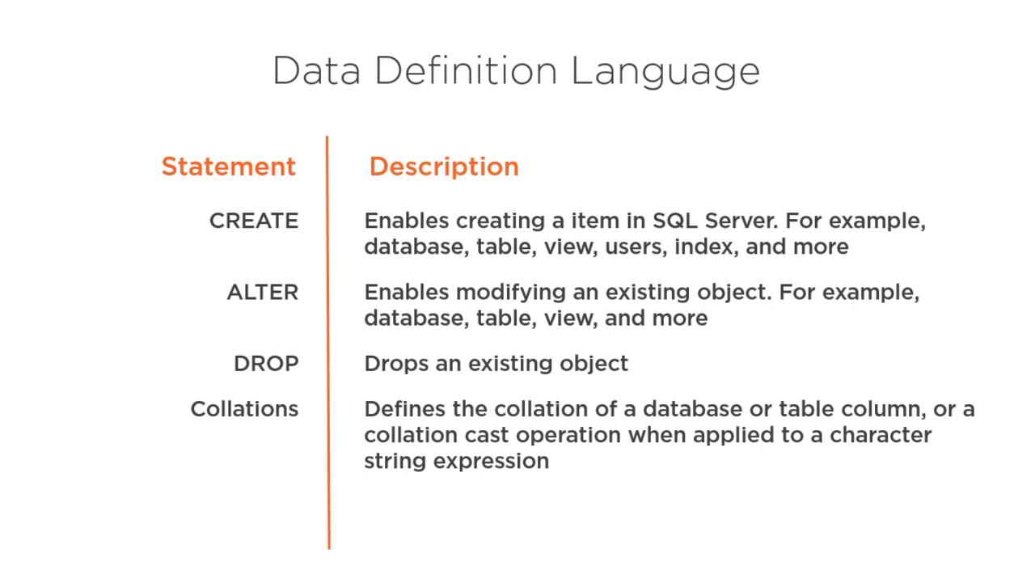
pyautogui.click(78, 223)
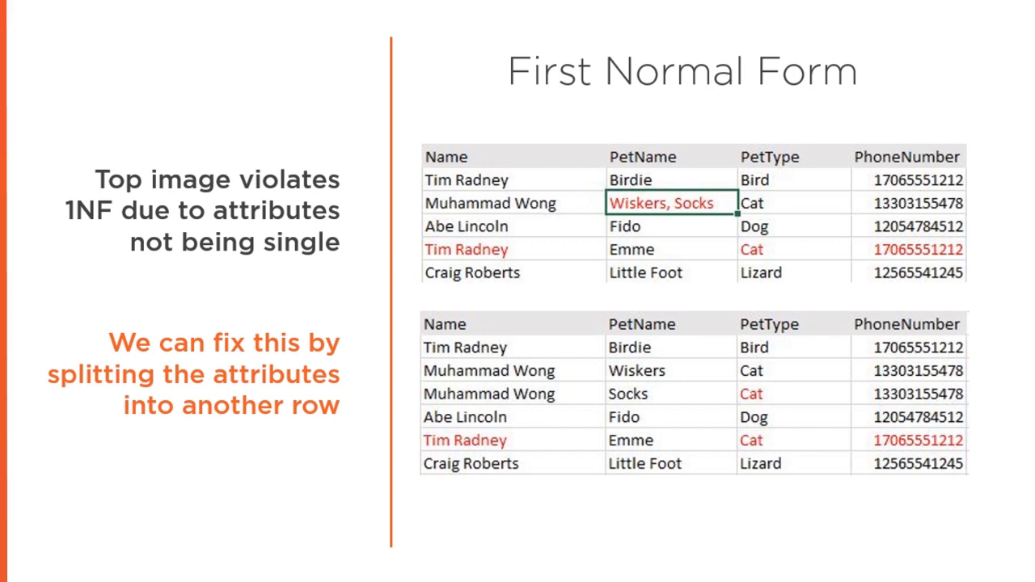
pyautogui.press('Right')
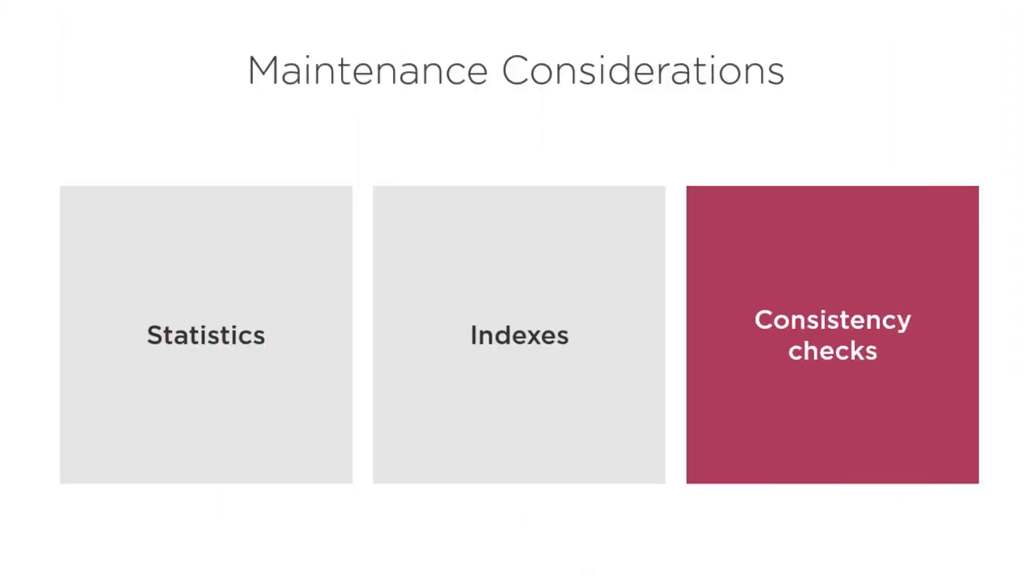